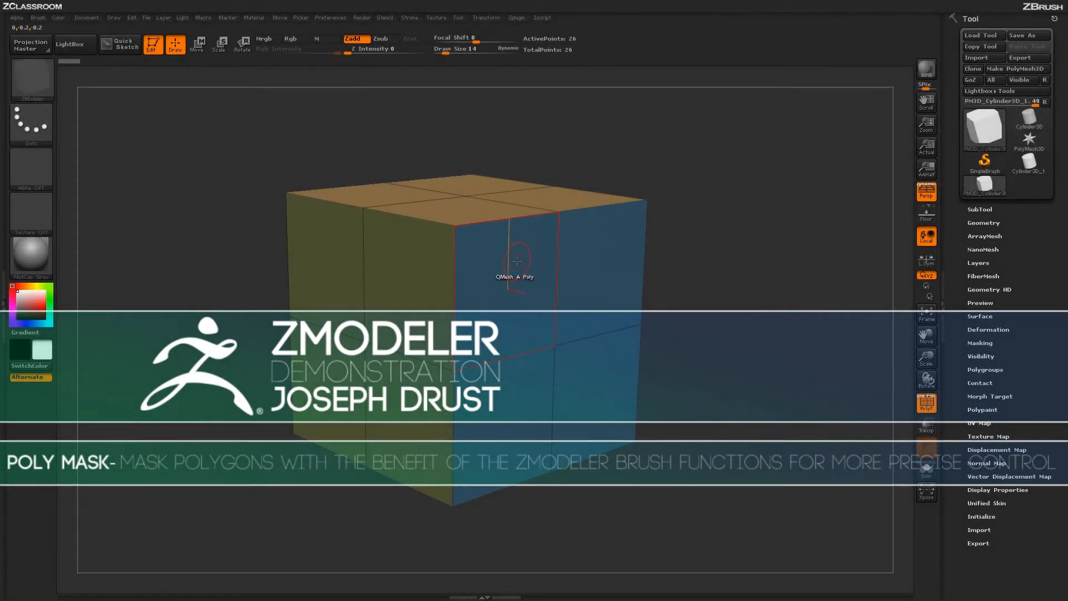
- Bring up the ZModeler menu and choose Mask as the polygon action
right_click(516, 262)
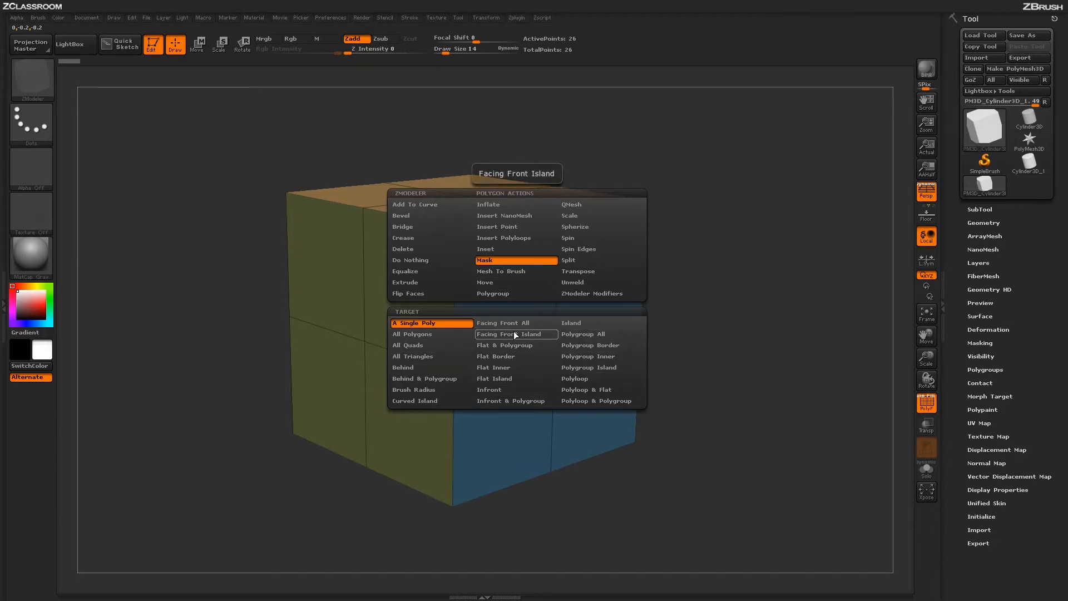
- Set Mask to target a single polygon, then reopen the ZModeler action menu
click(515, 334)
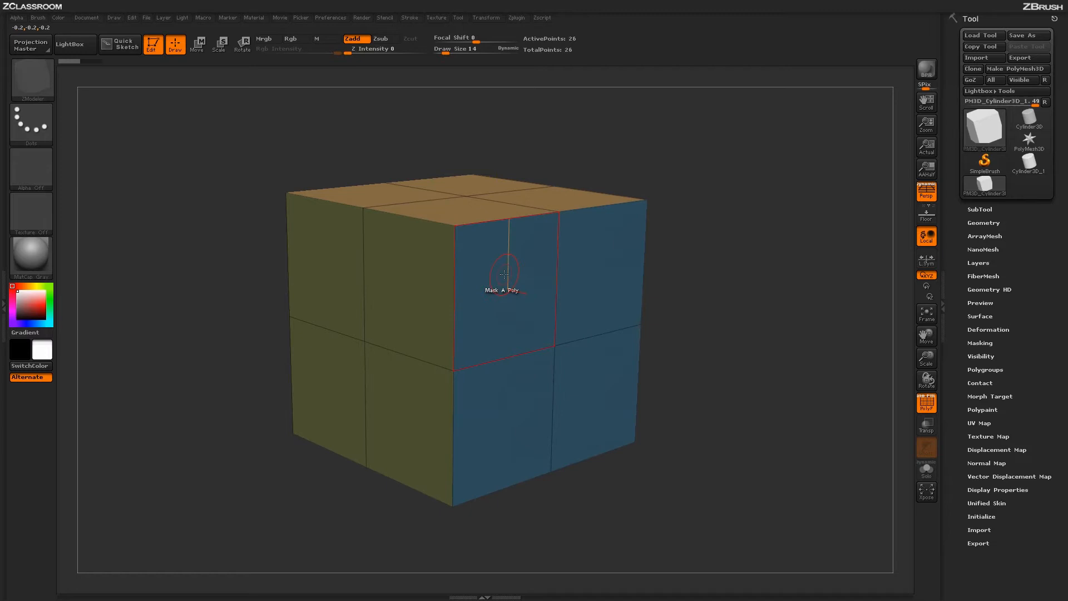
click(504, 276)
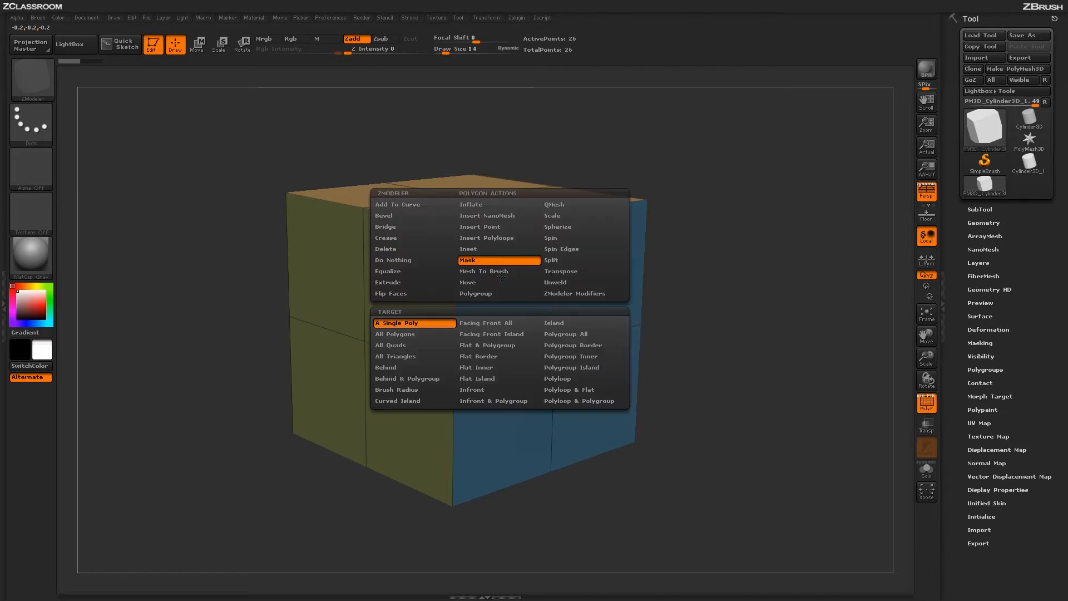
mouse_move(499, 378)
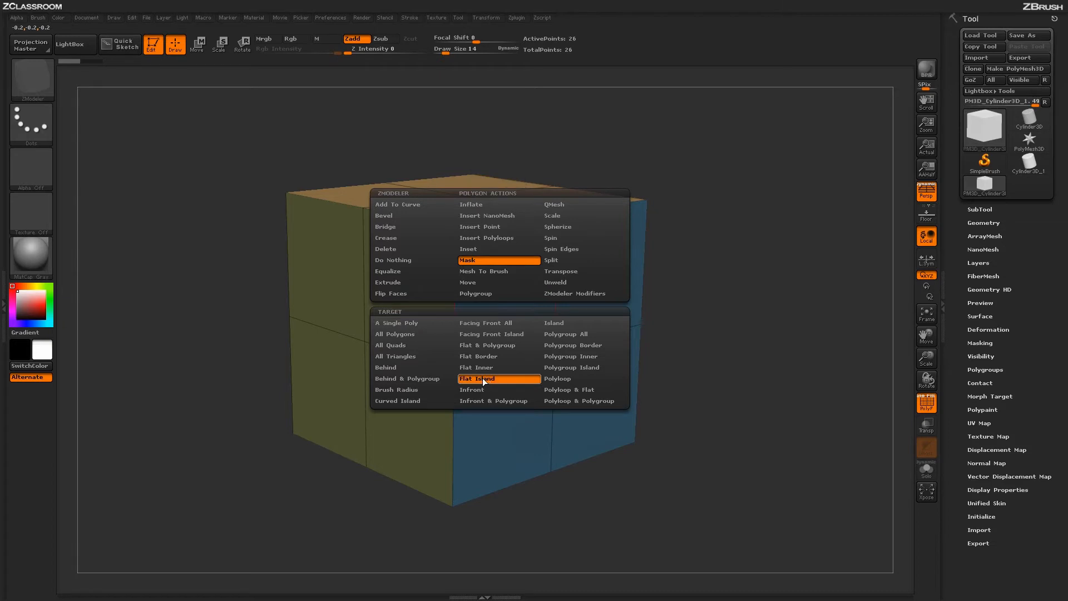
- Mask the cube's top as a Flat Island, then drag a Move transpose line on the unmasked cube
click(477, 378)
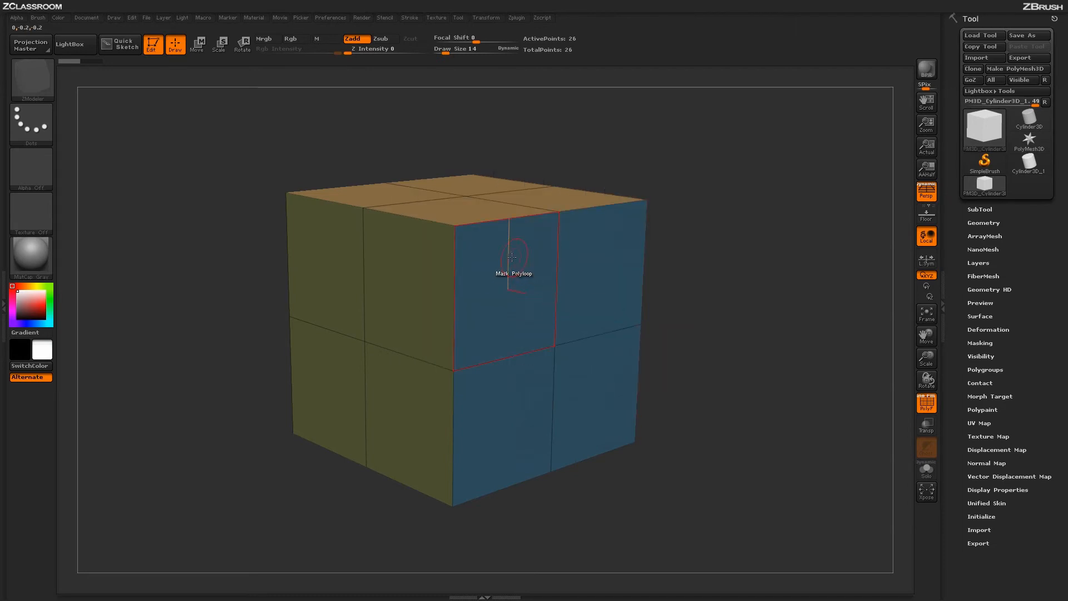
mouse_move(536, 283)
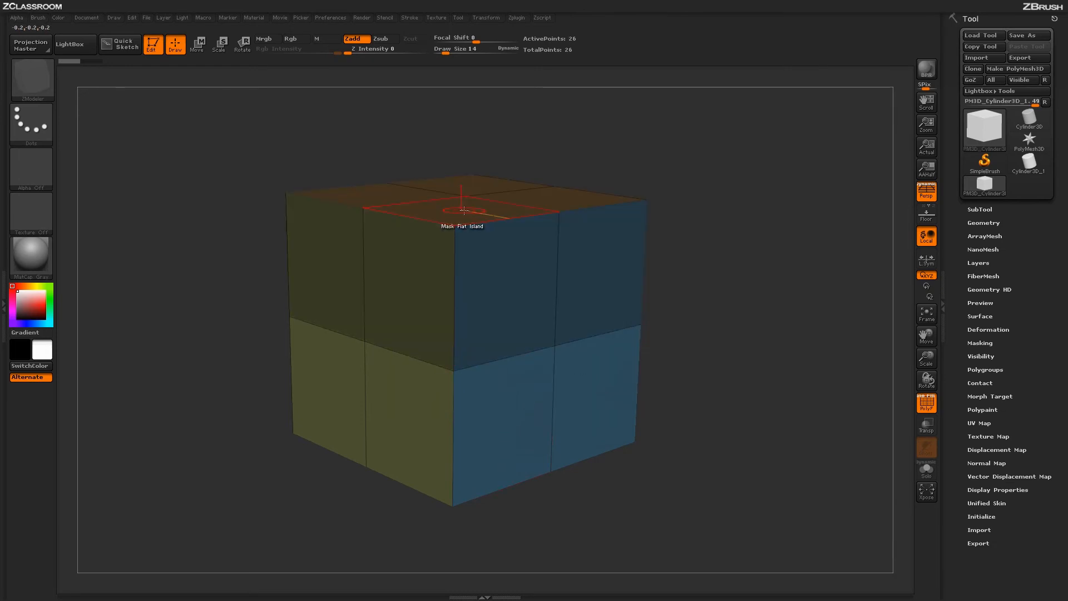
click(197, 44)
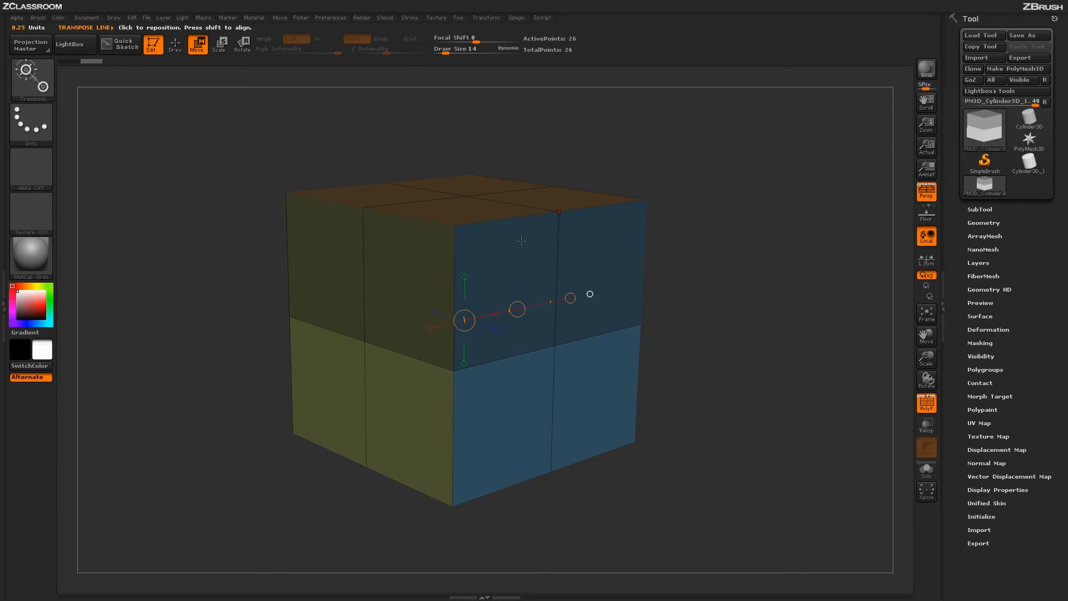
drag(463, 320, 468, 212)
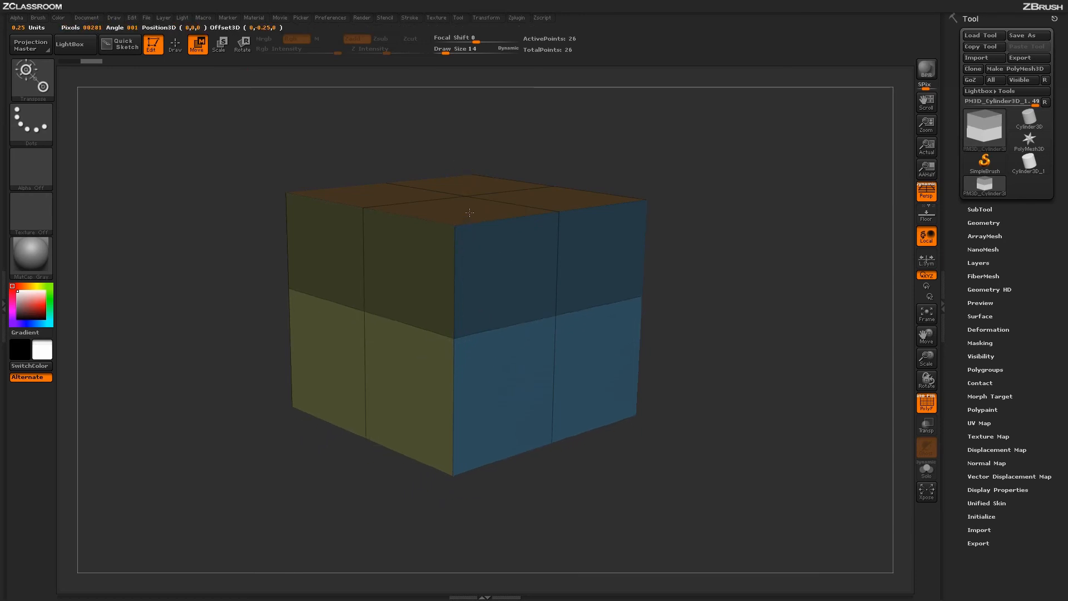